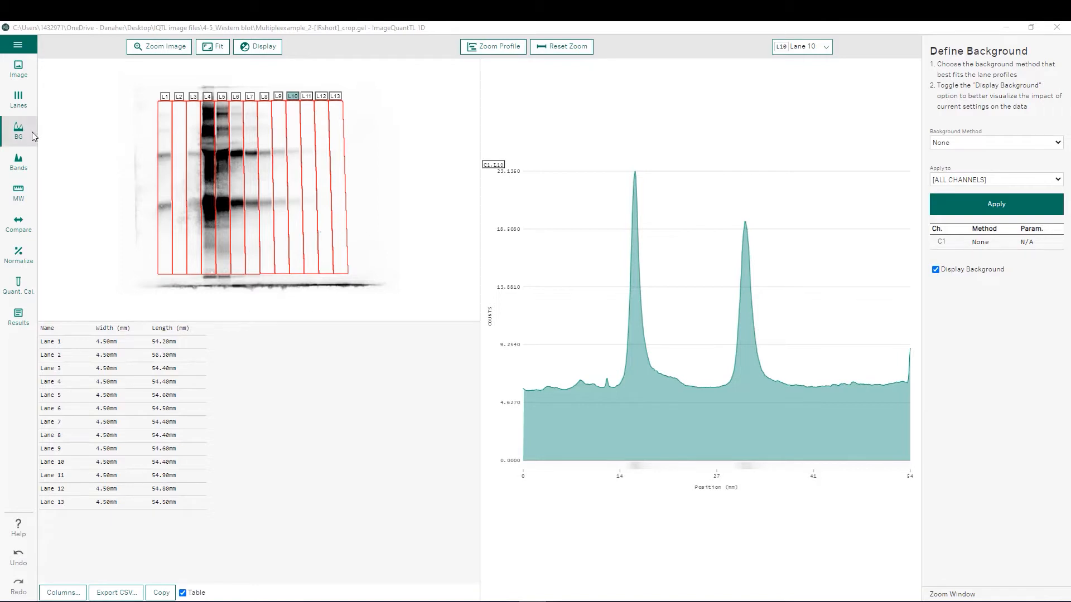
{"action": "mouse_move", "coordinate": [78, 235]}
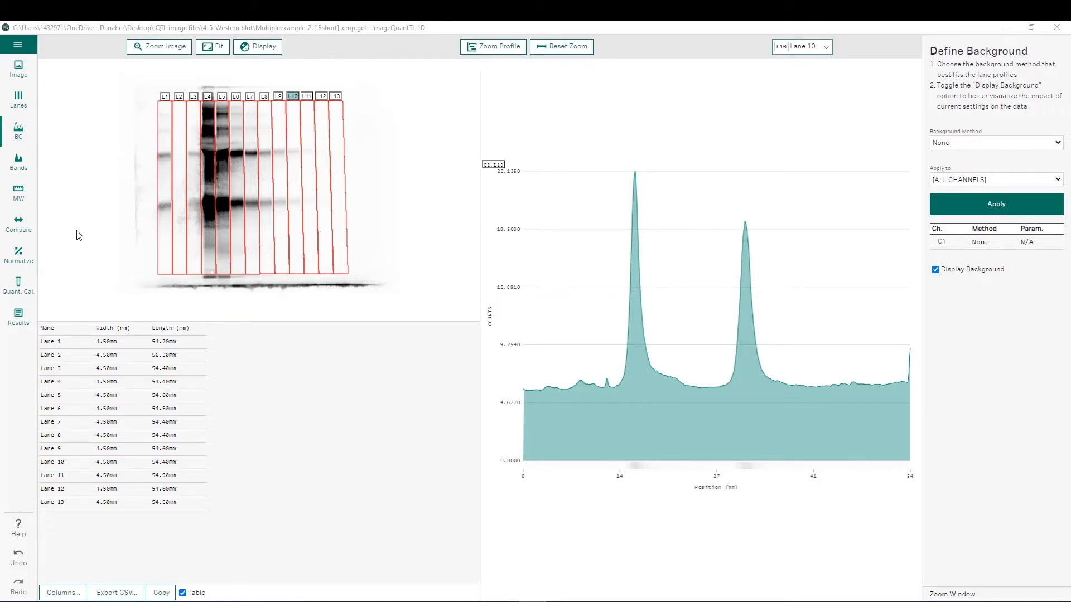
{"action": "mouse_move", "coordinate": [259, 288]}
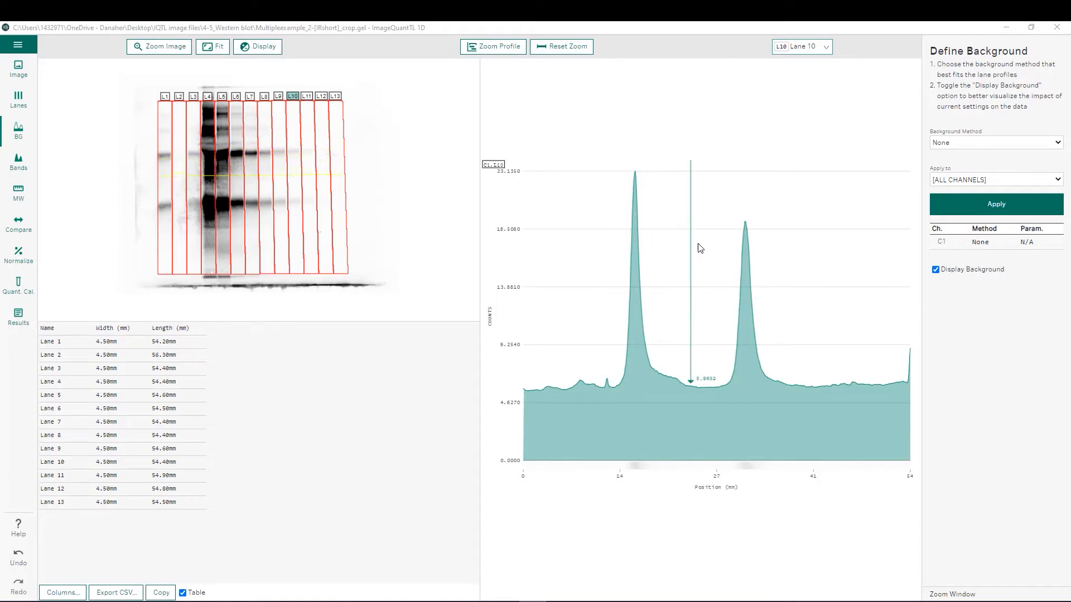
{"action": "mouse_move", "coordinate": [1027, 138]}
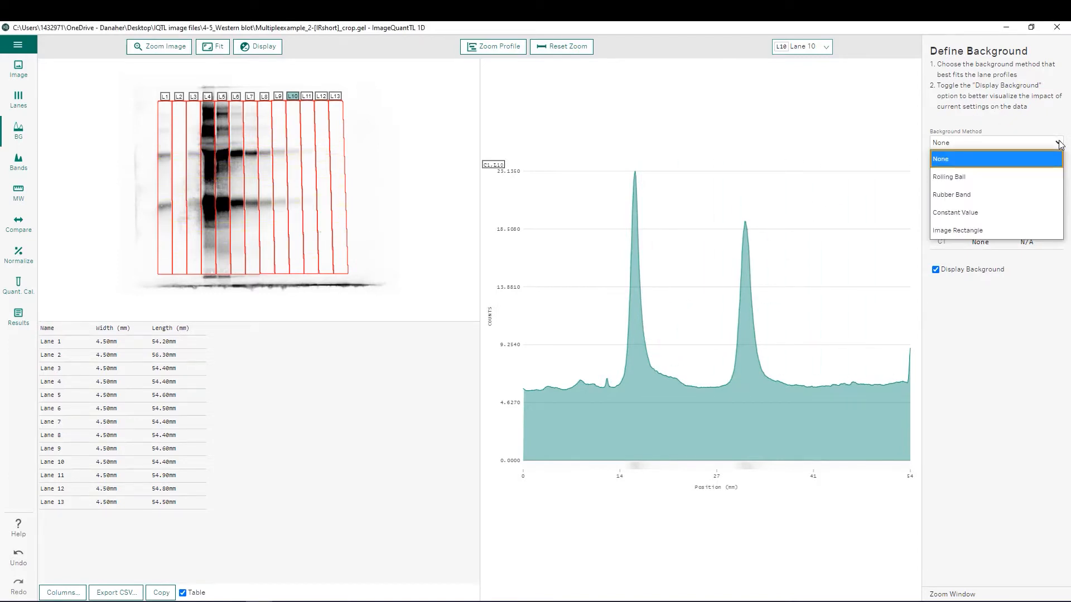
- Apply the Image Rectangle background method to all channels, subtracting a flat baseline under lane 10
{"action": "left_click", "coordinate": [940, 158]}
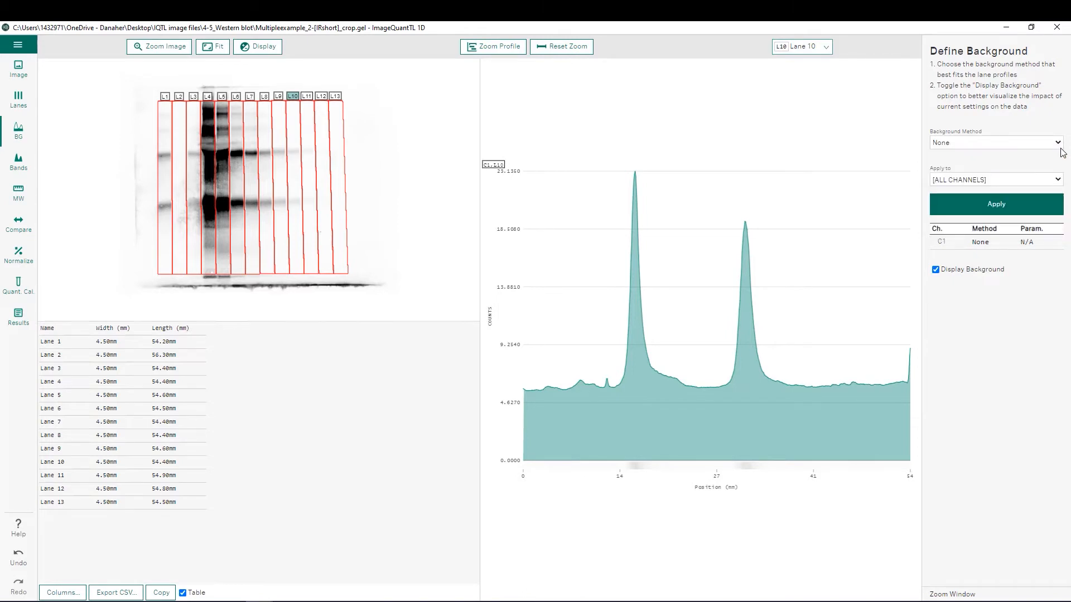
{"action": "mouse_move", "coordinate": [1064, 177]}
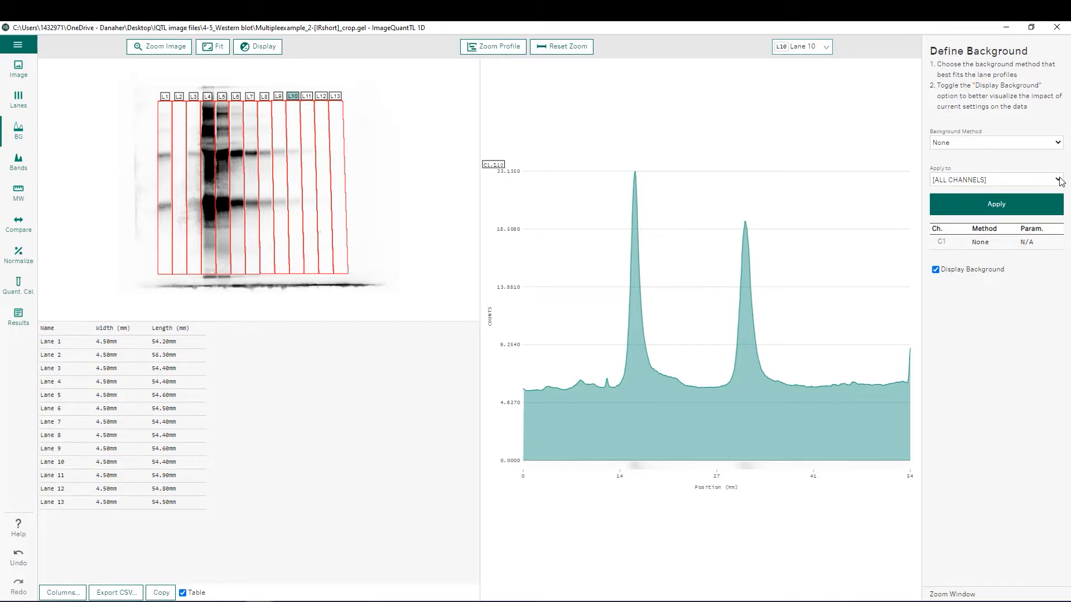
{"action": "mouse_move", "coordinate": [951, 290]}
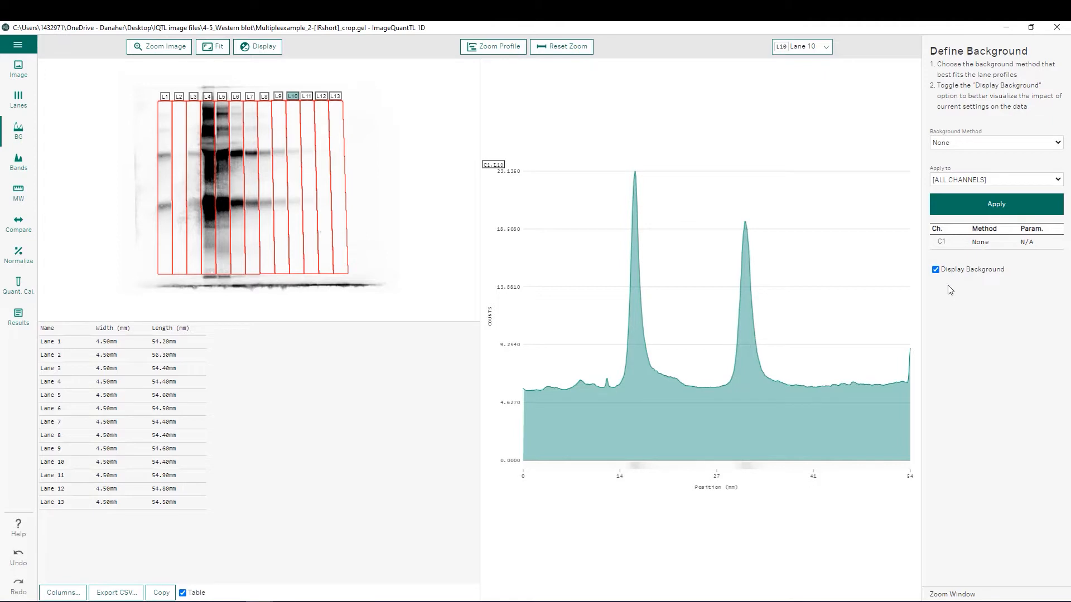
{"action": "mouse_move", "coordinate": [941, 281]}
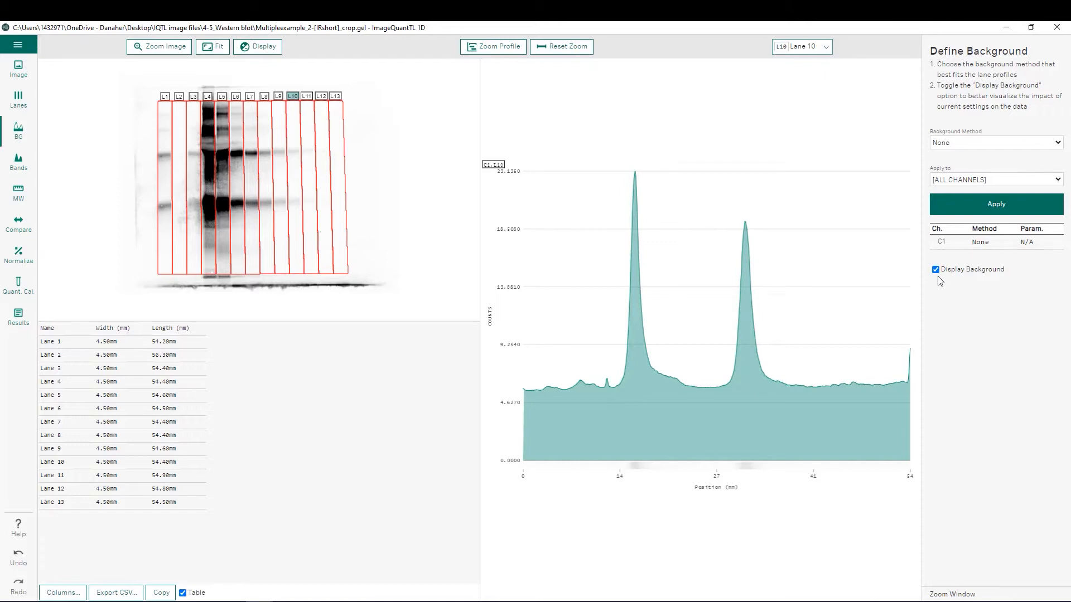
{"action": "mouse_move", "coordinate": [989, 165]}
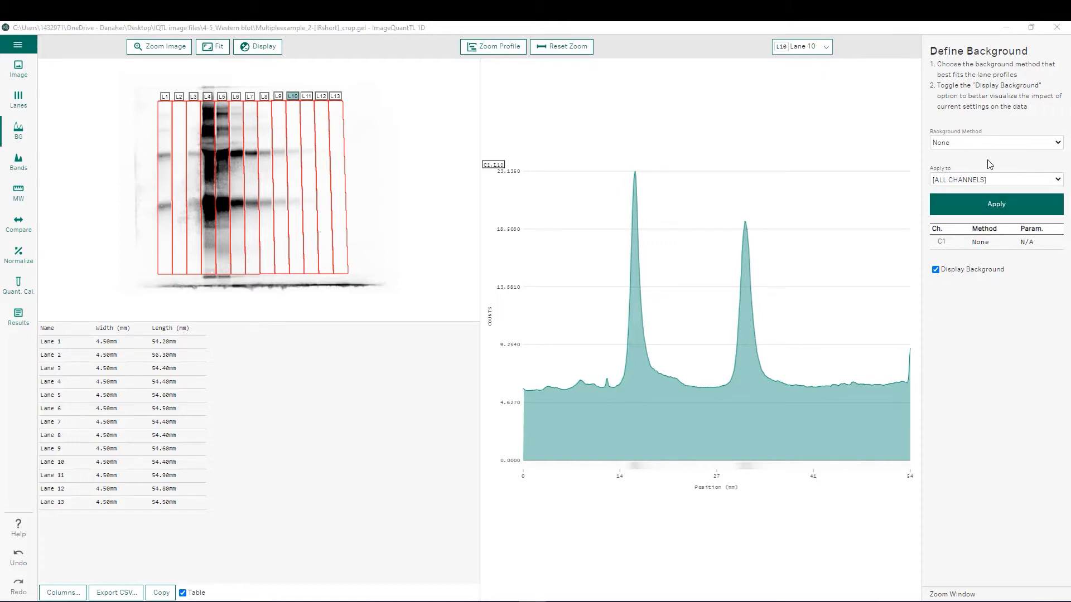
{"action": "left_click", "coordinate": [993, 141]}
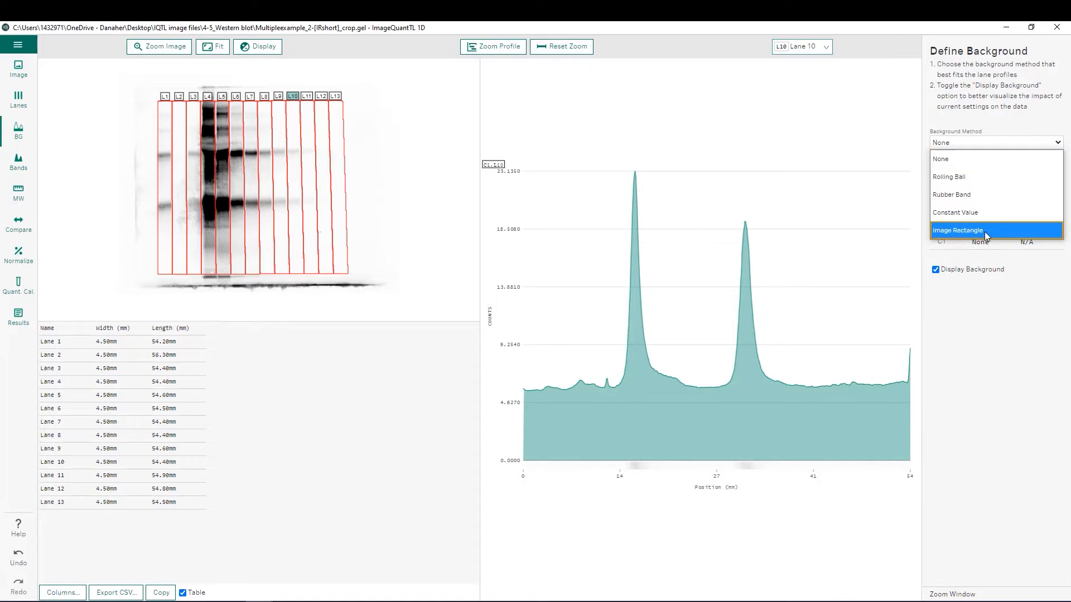
{"action": "left_click", "coordinate": [957, 230]}
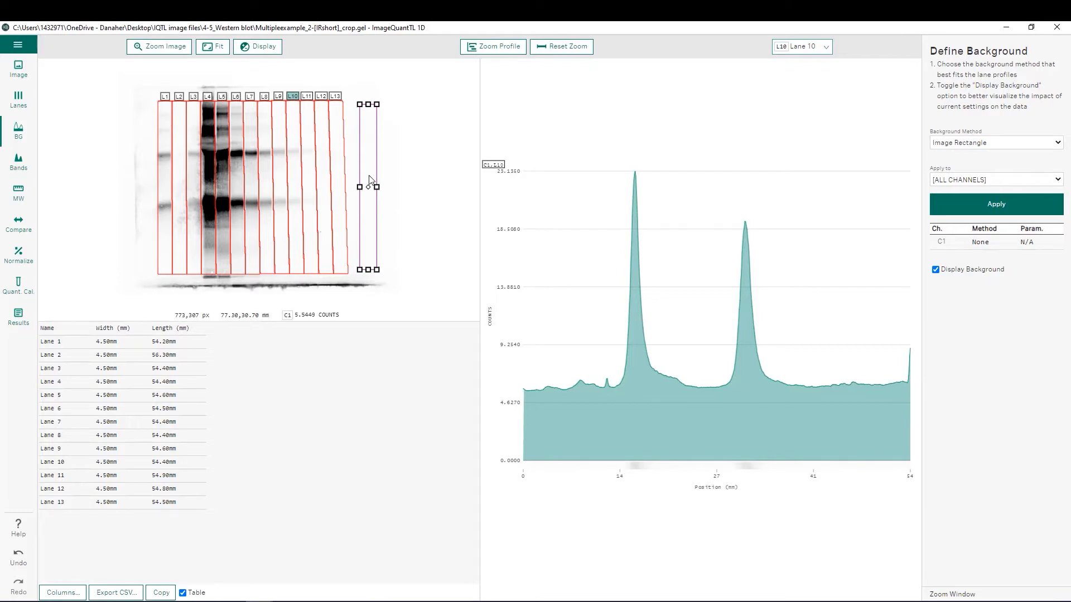
{"action": "left_click", "coordinate": [995, 203]}
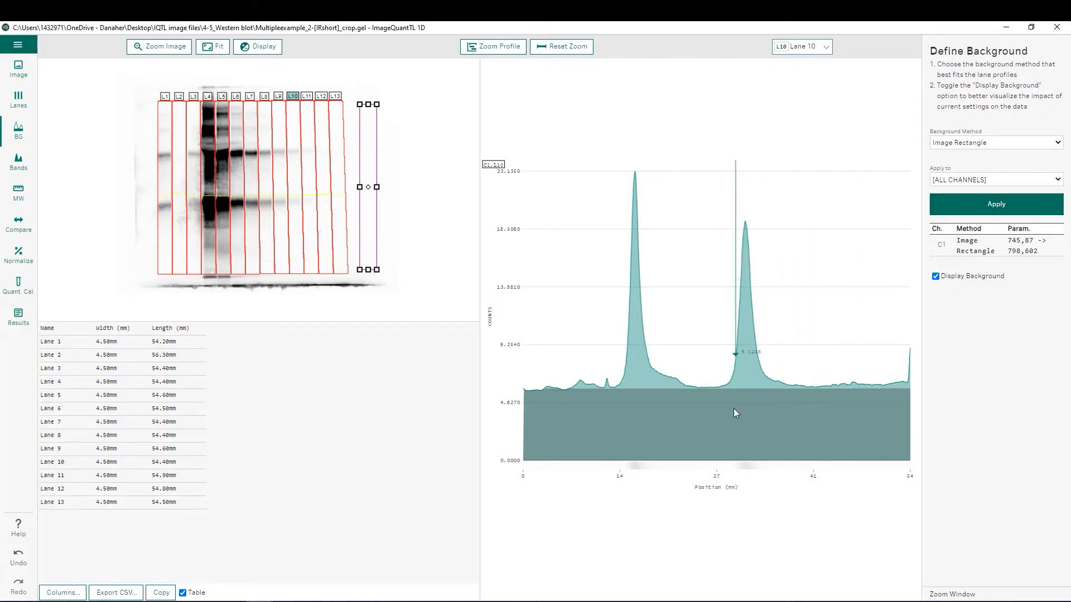
{"action": "mouse_move", "coordinate": [686, 398]}
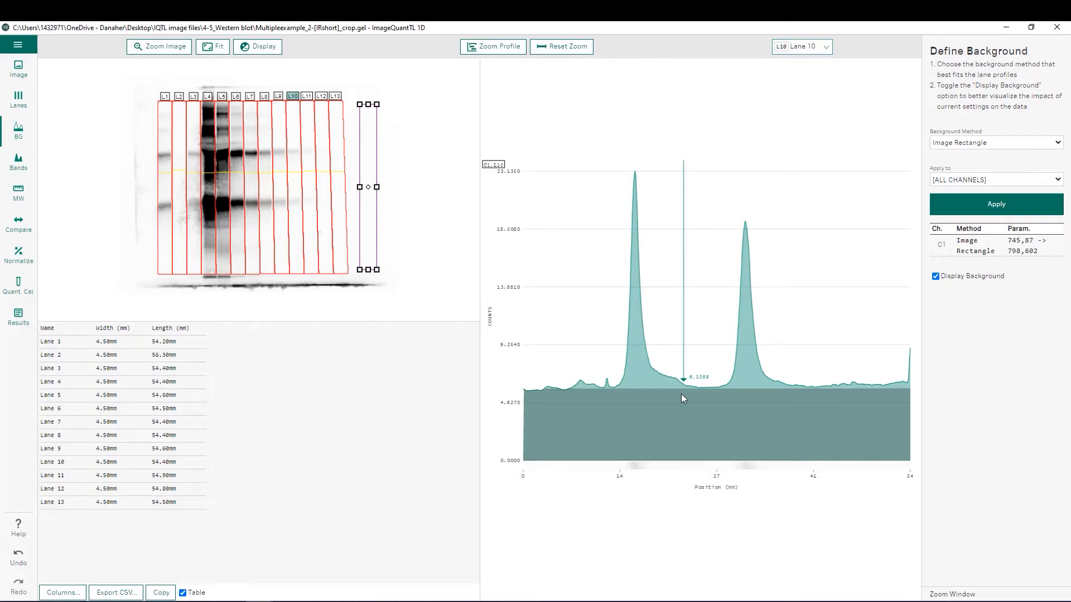
{"action": "mouse_move", "coordinate": [369, 277]}
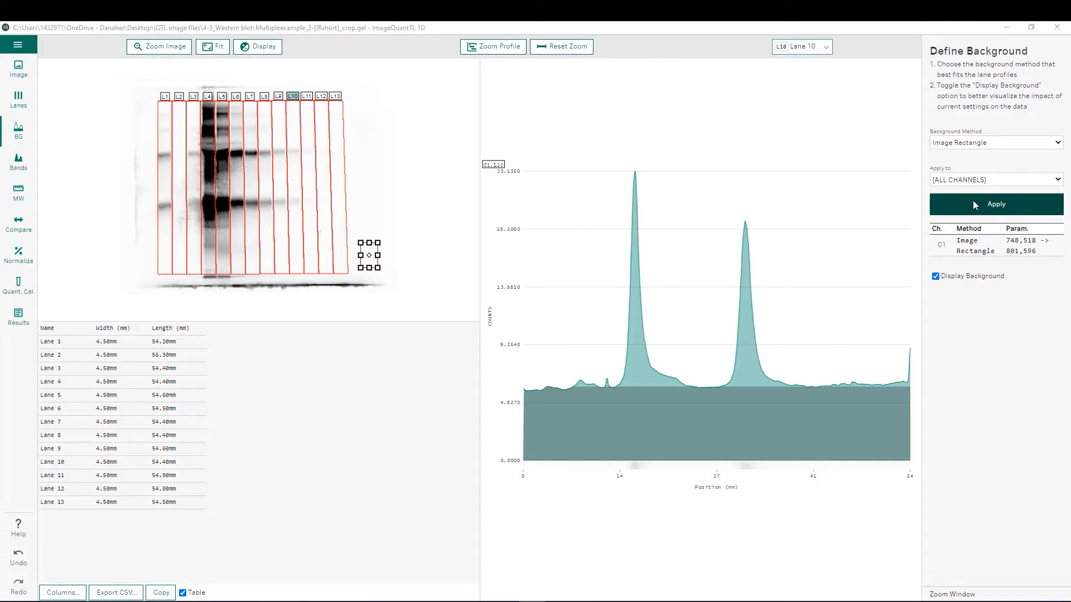
- Apply a Constant Value background of 6.0269, then the profile-minimum constant, to all channels
{"action": "left_click", "coordinate": [994, 141]}
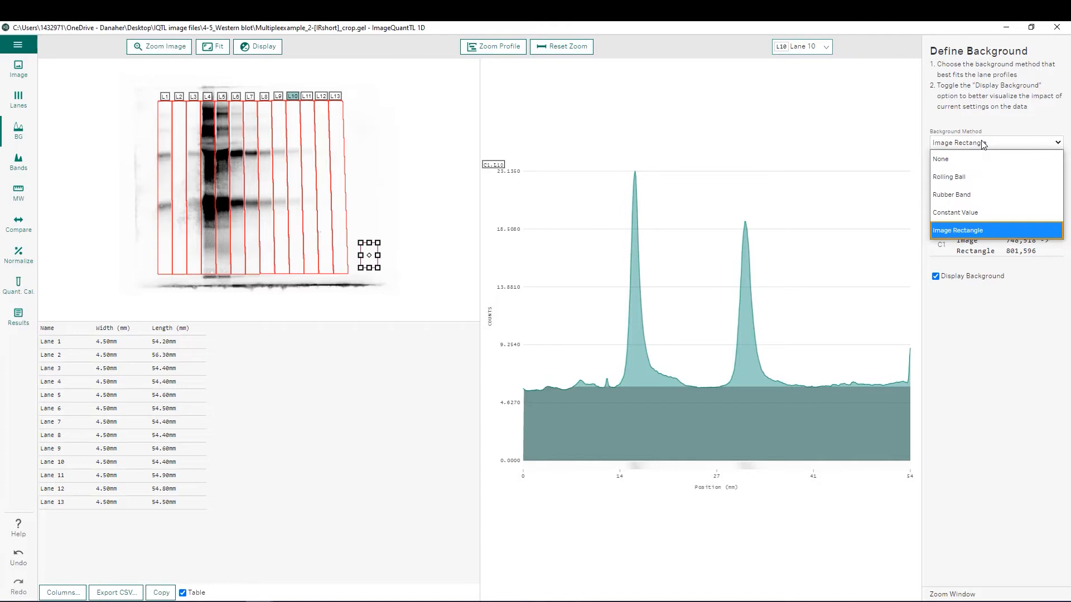
{"action": "left_click", "coordinate": [956, 212]}
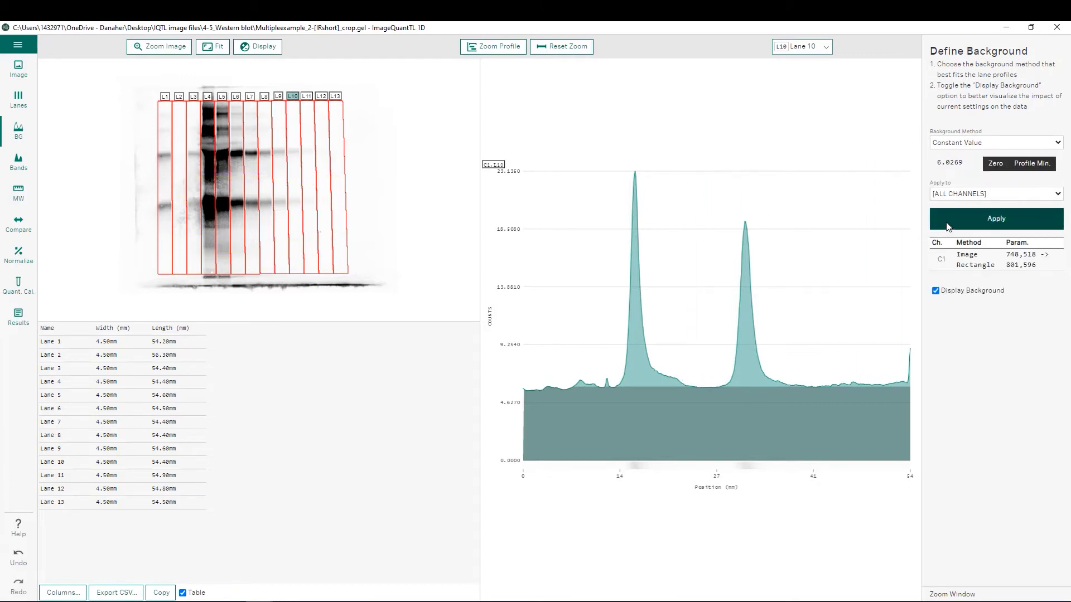
{"action": "left_click", "coordinate": [995, 219]}
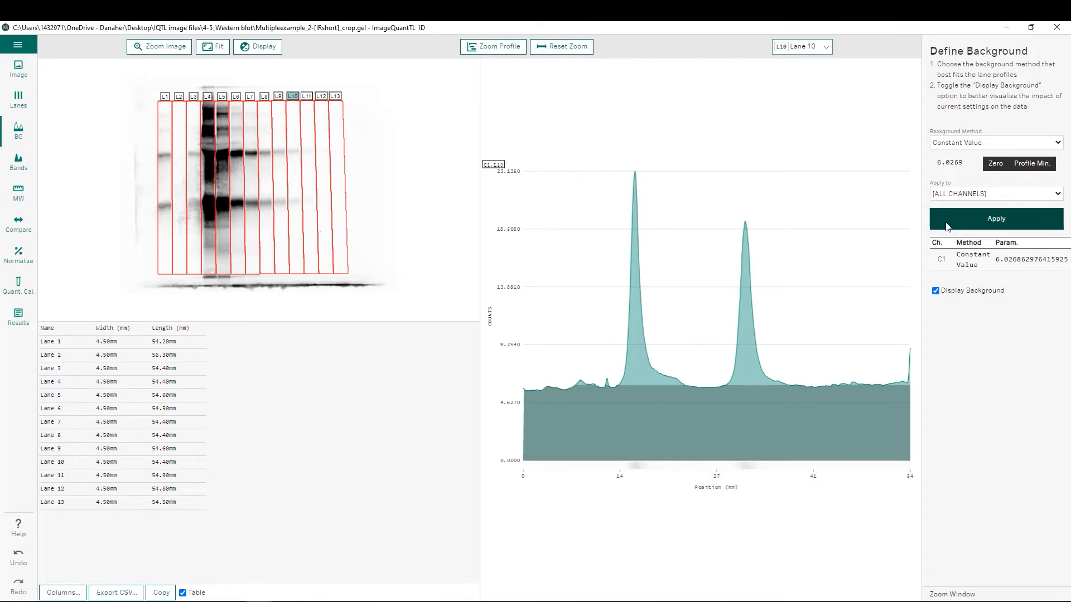
{"action": "mouse_move", "coordinate": [1005, 190]}
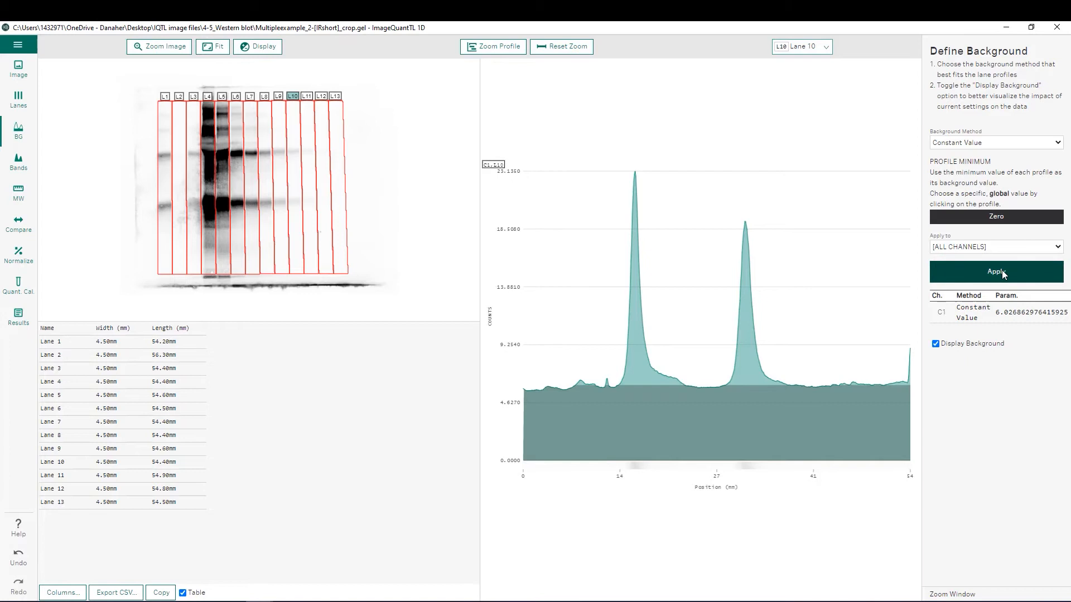
{"action": "left_click", "coordinate": [995, 272]}
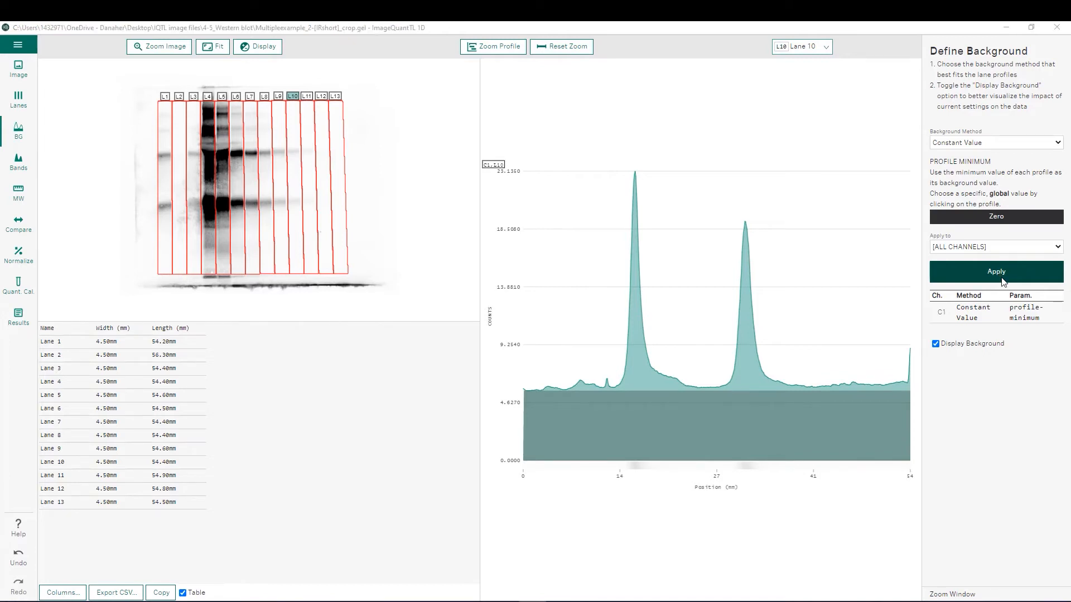
{"action": "mouse_move", "coordinate": [996, 142]}
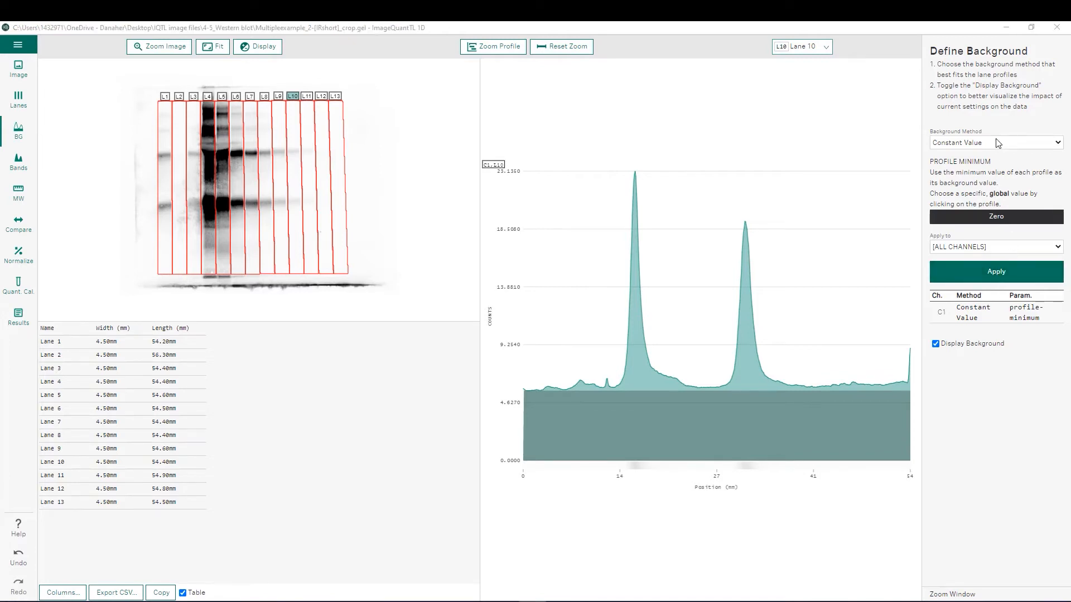
{"action": "mouse_move", "coordinate": [982, 197]}
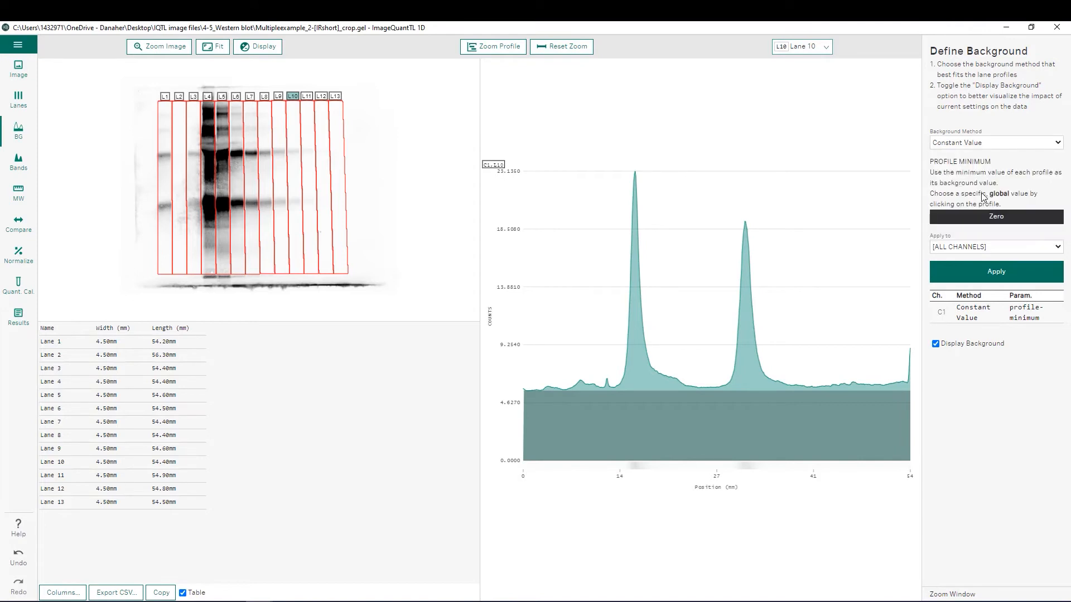
- Apply the Rubber Band background method to all channels, replacing the profile-minimum constant
{"action": "left_click", "coordinate": [995, 142]}
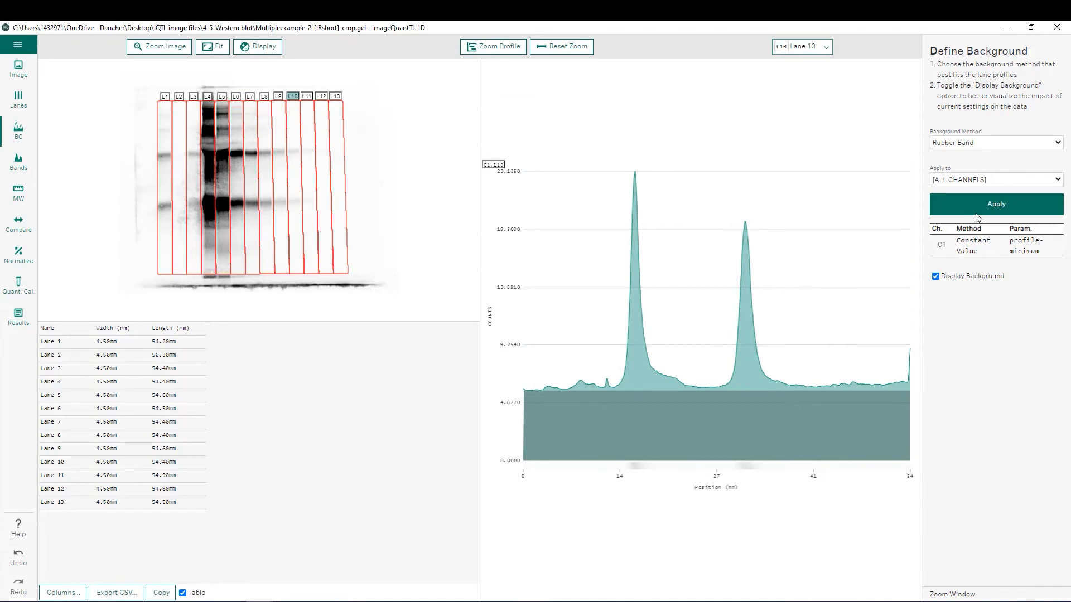
{"action": "left_click", "coordinate": [995, 203]}
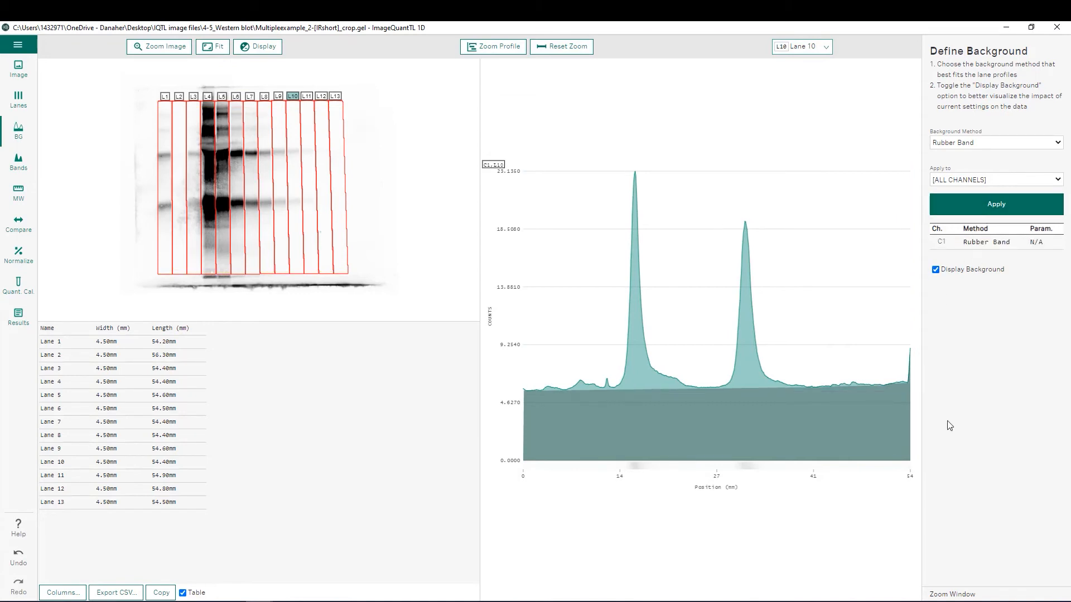
{"action": "mouse_move", "coordinate": [853, 397]}
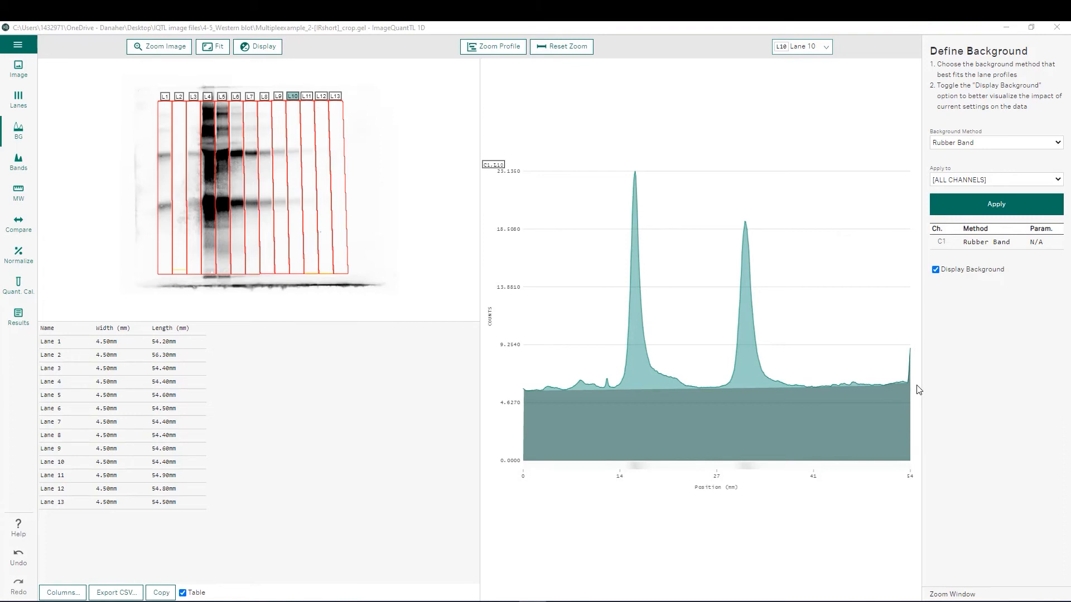
- Apply Rolling Ball background with radius 40, then return the radius to 2 for all channels
{"action": "left_click", "coordinate": [994, 142]}
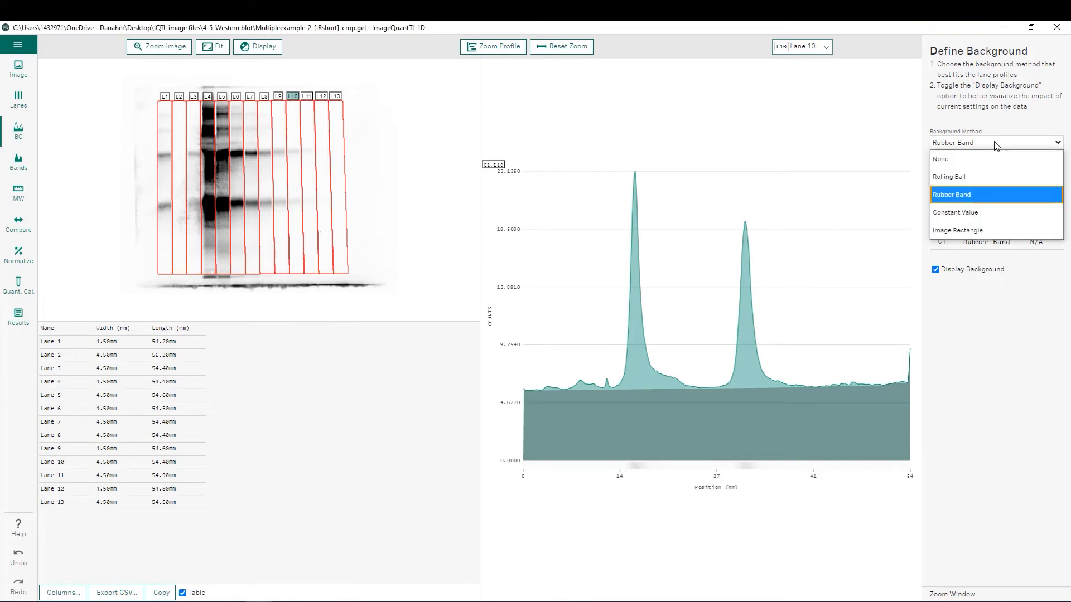
{"action": "mouse_move", "coordinate": [982, 177]}
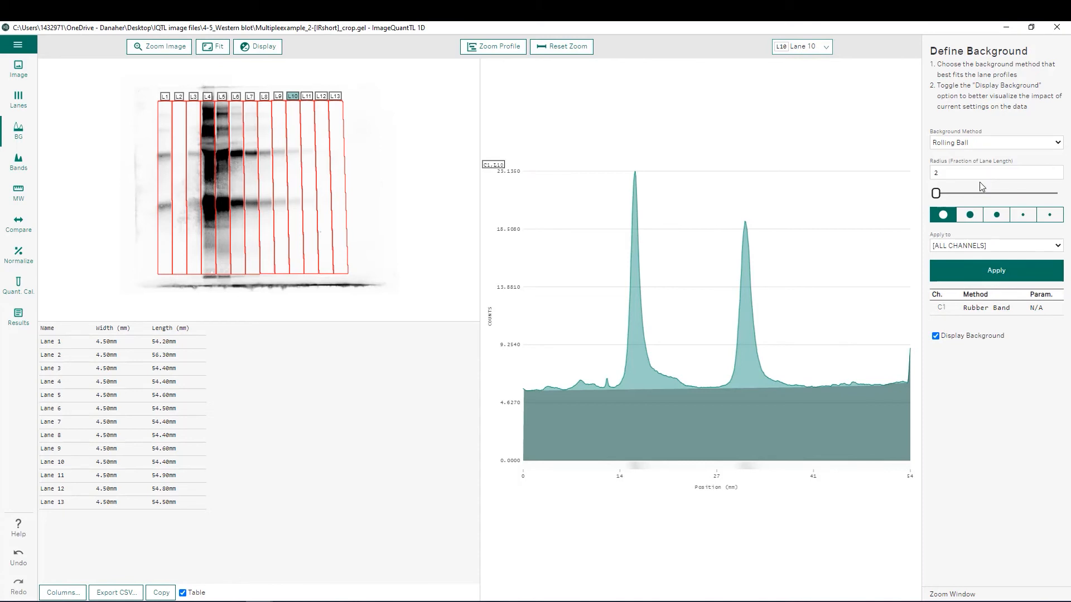
{"action": "mouse_move", "coordinate": [577, 399]}
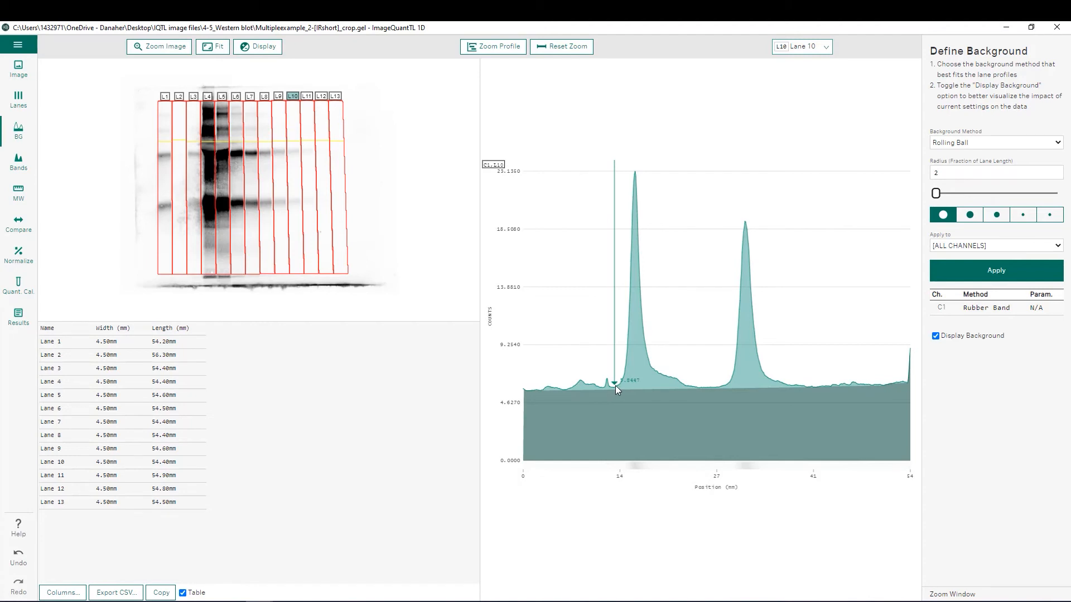
{"action": "mouse_move", "coordinate": [634, 382]}
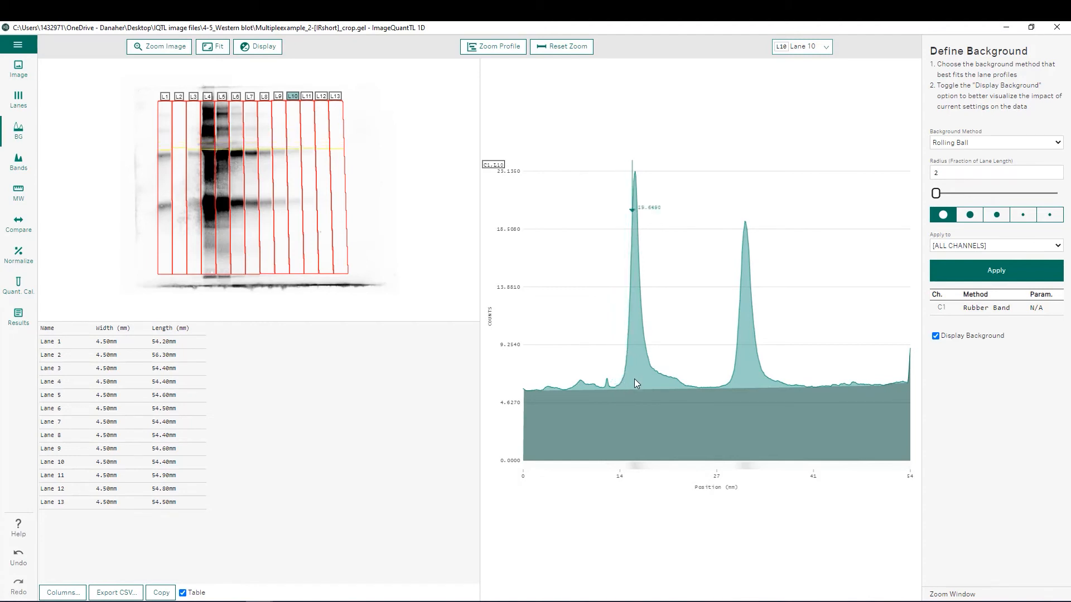
{"action": "left_click", "coordinate": [1049, 214]}
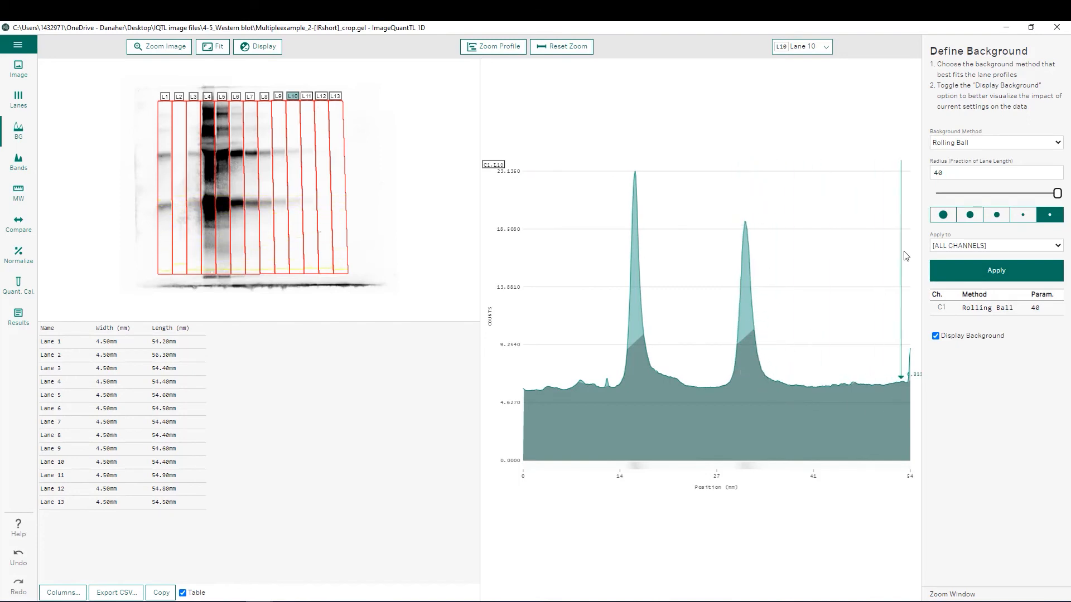
{"action": "left_click", "coordinate": [944, 214]}
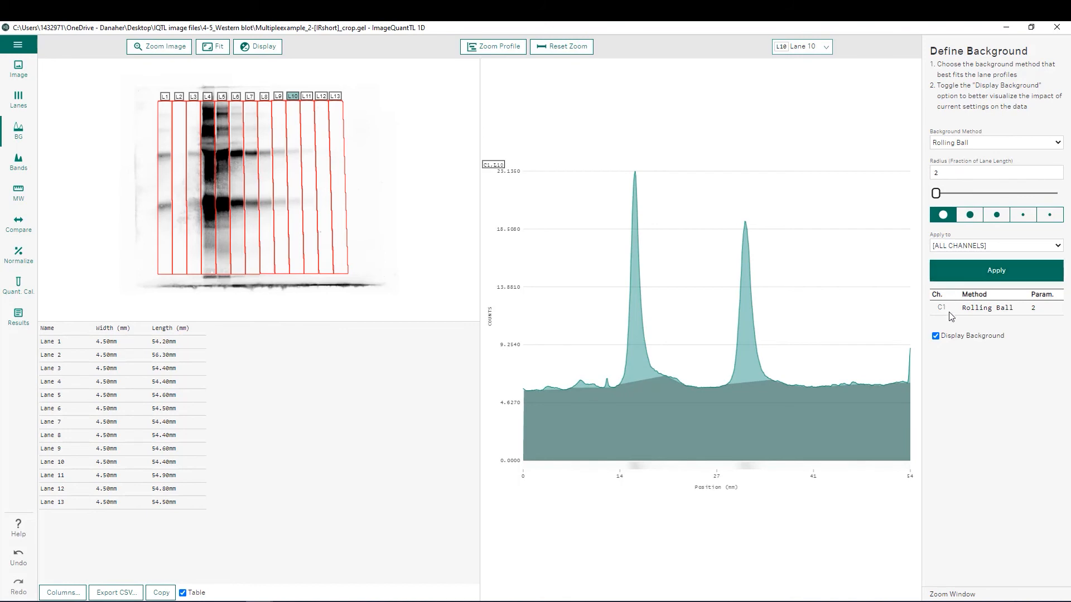
{"action": "mouse_move", "coordinate": [931, 400]}
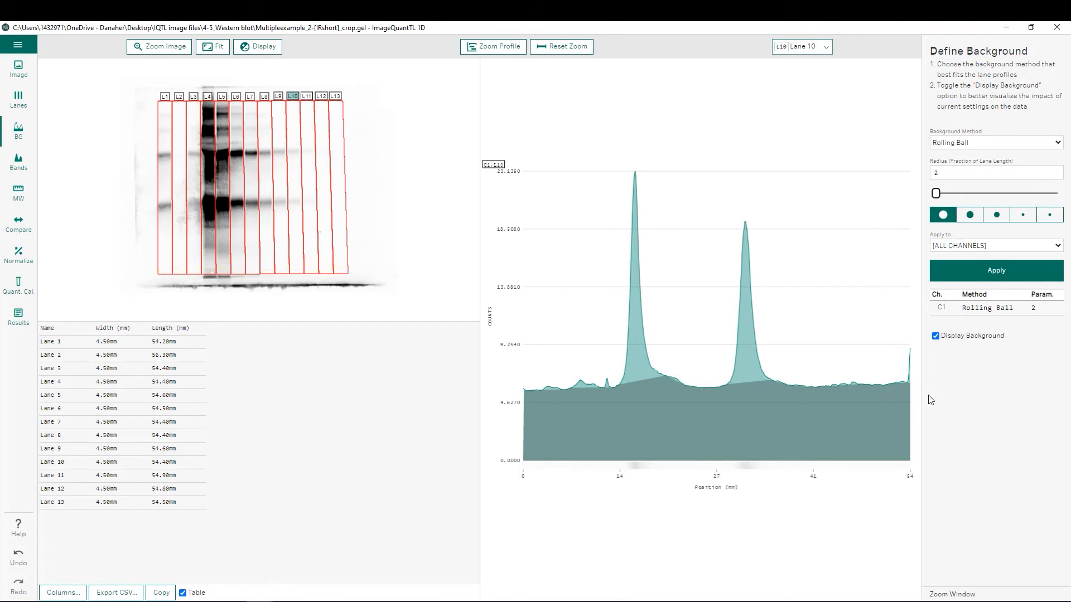